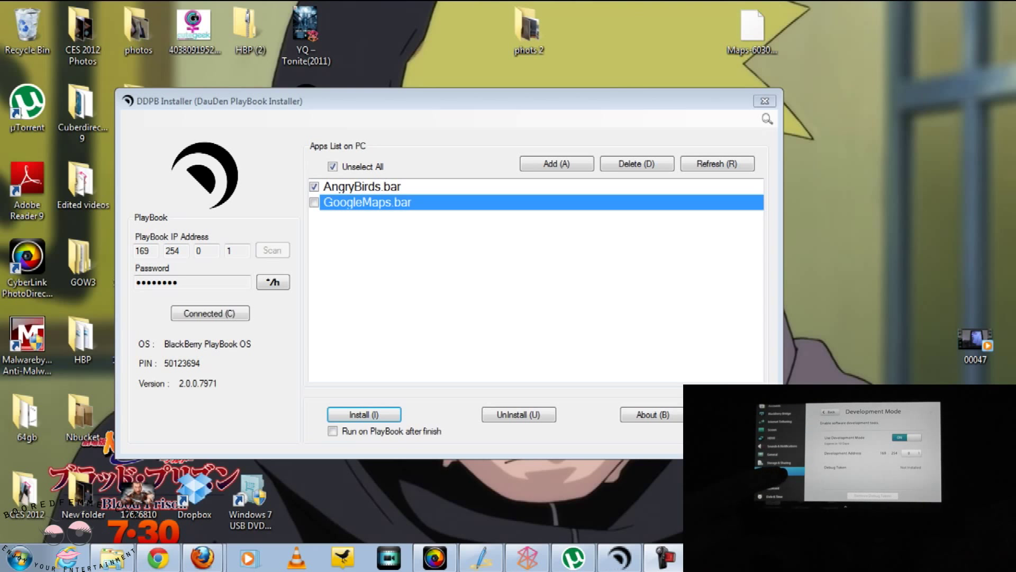
{"action": "mouse_move", "coordinate": [895, 446]}
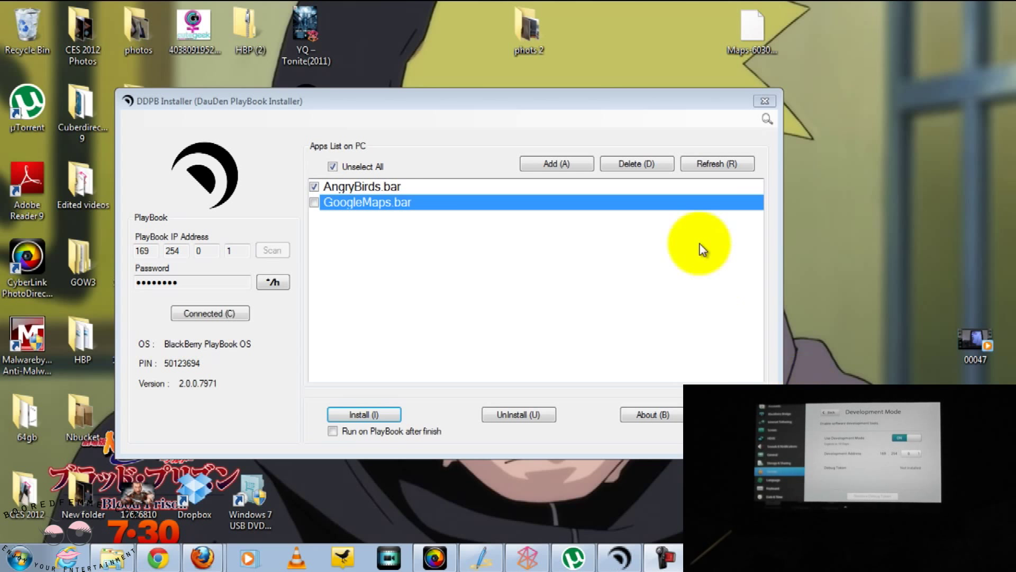
{"action": "mouse_move", "coordinate": [703, 102]}
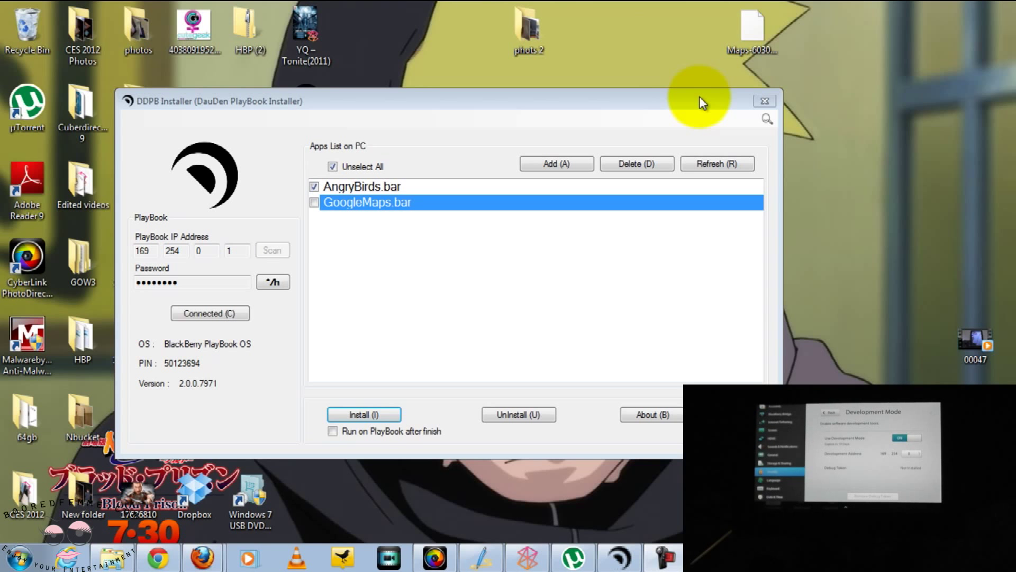
{"action": "mouse_move", "coordinate": [350, 121]}
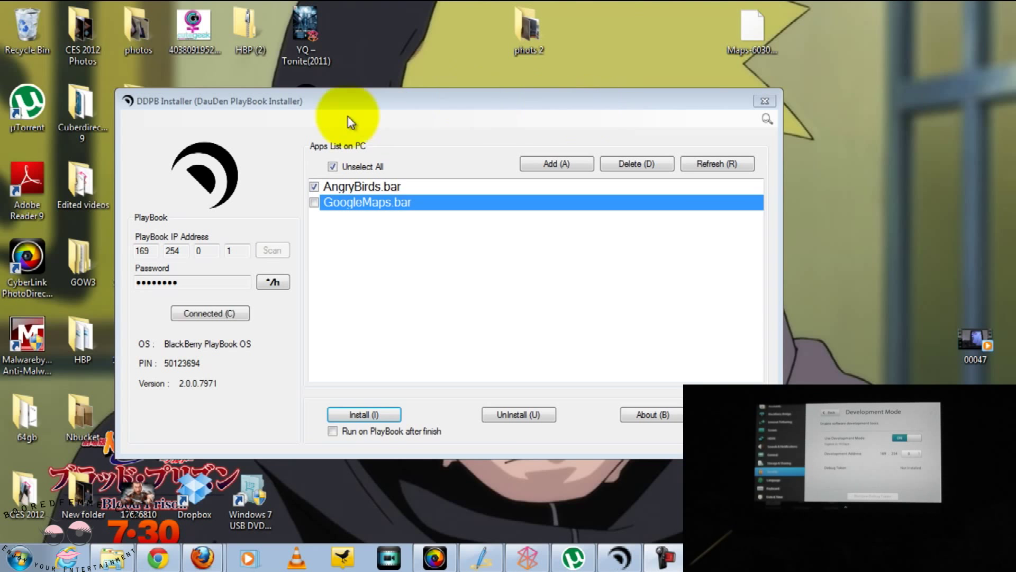
{"action": "mouse_move", "coordinate": [274, 256]}
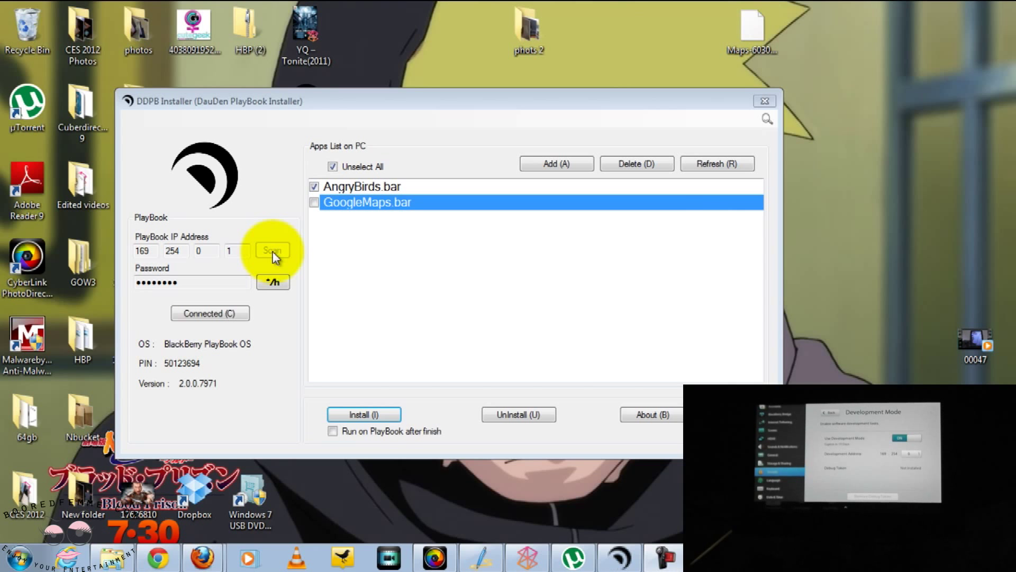
{"action": "mouse_move", "coordinate": [389, 272]}
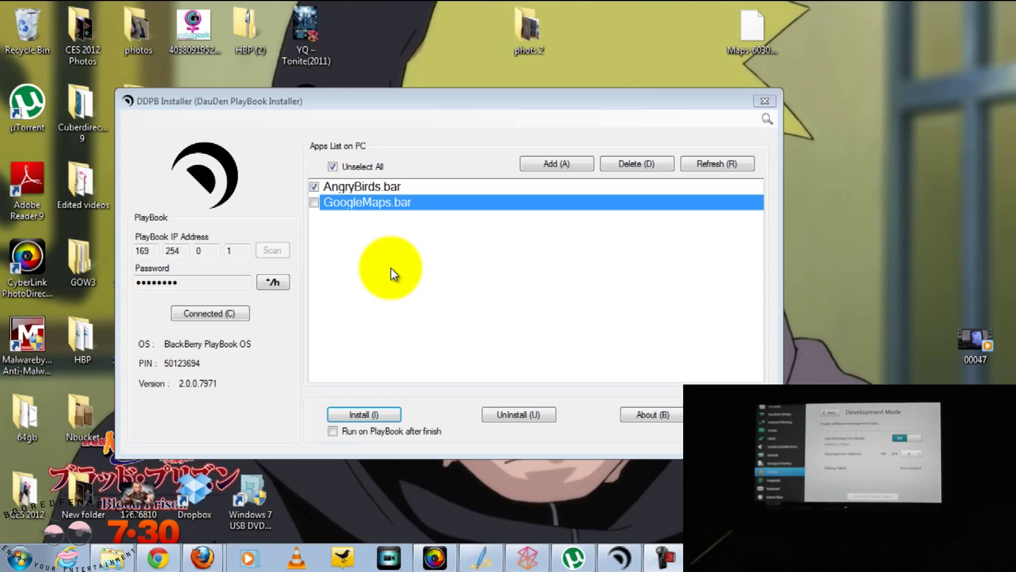
{"action": "mouse_move", "coordinate": [409, 197]}
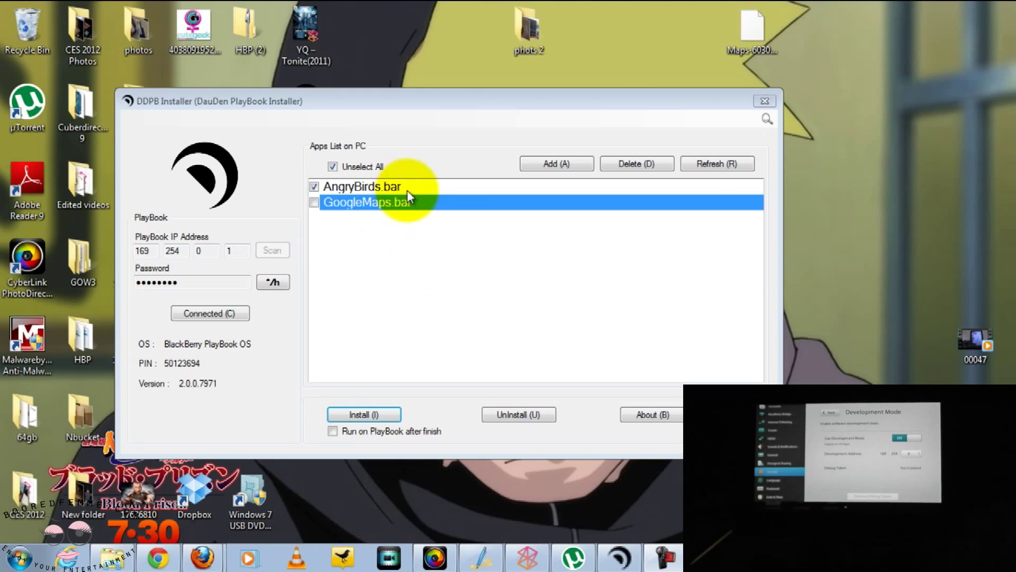
{"action": "mouse_move", "coordinate": [414, 232]}
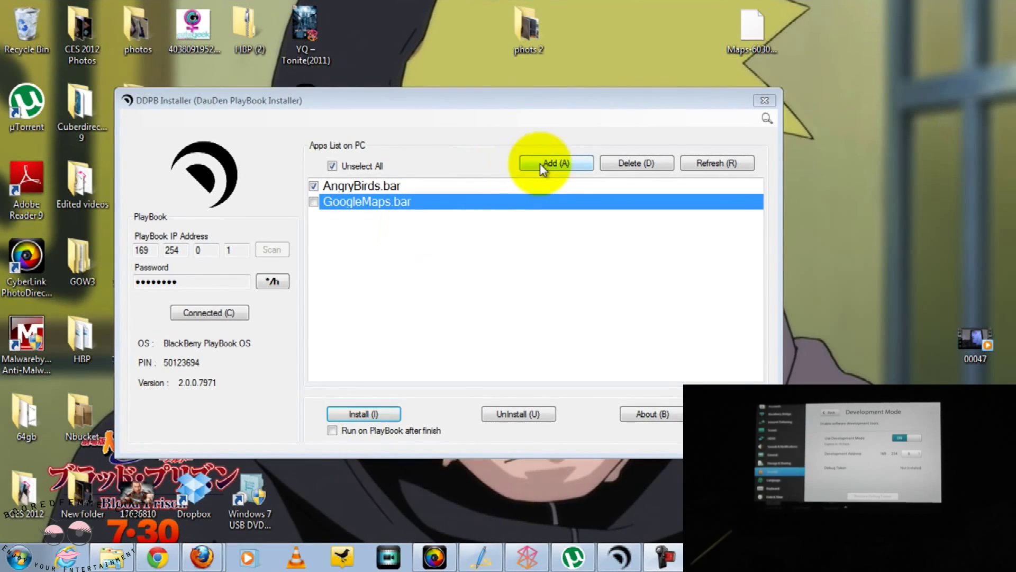
Step: Bring up the Add file browser for a .bar app and dismiss it without adding anything
{"action": "left_click", "coordinate": [553, 163]}
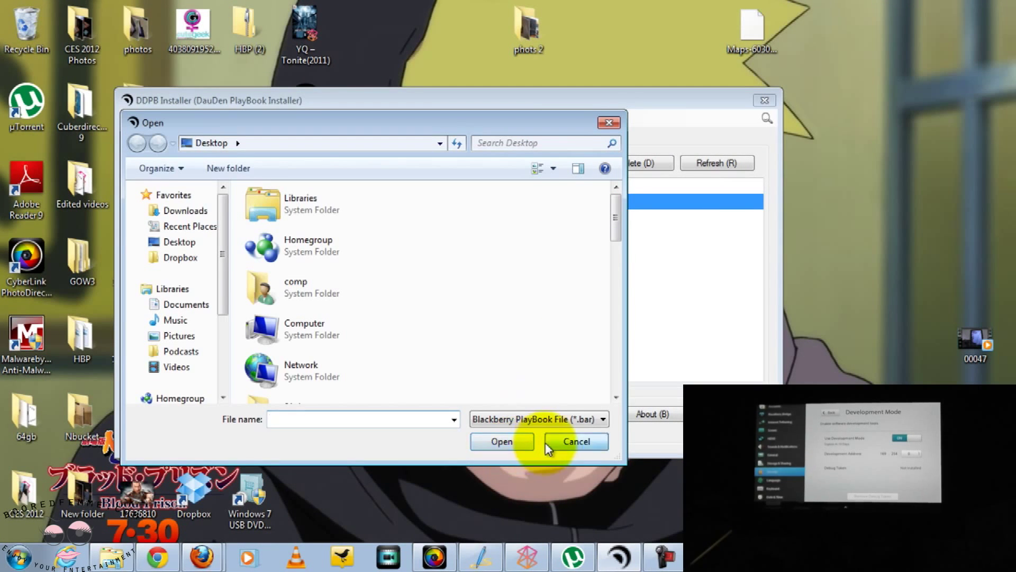
{"action": "left_click", "coordinate": [576, 442]}
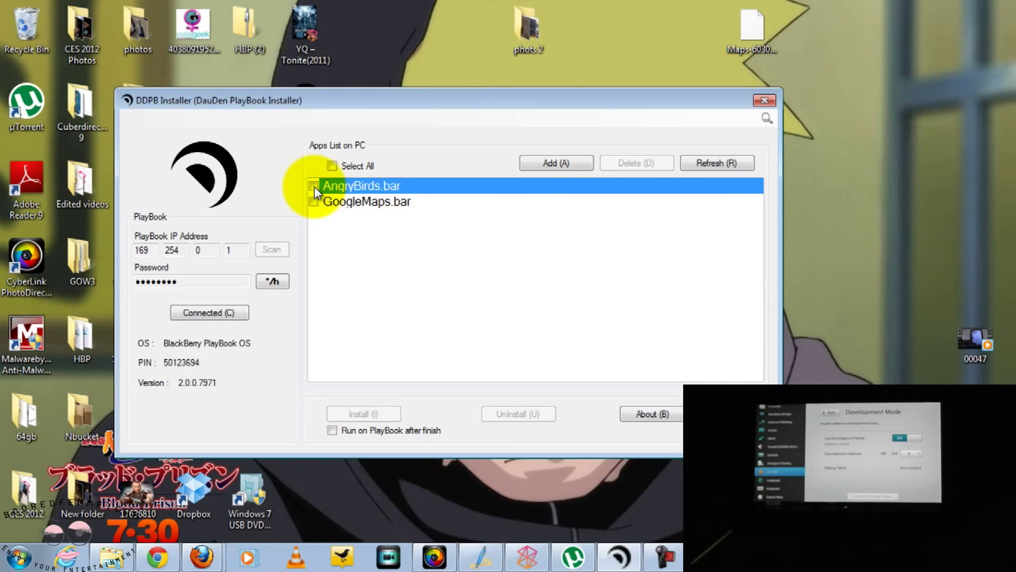
{"action": "mouse_move", "coordinate": [389, 264]}
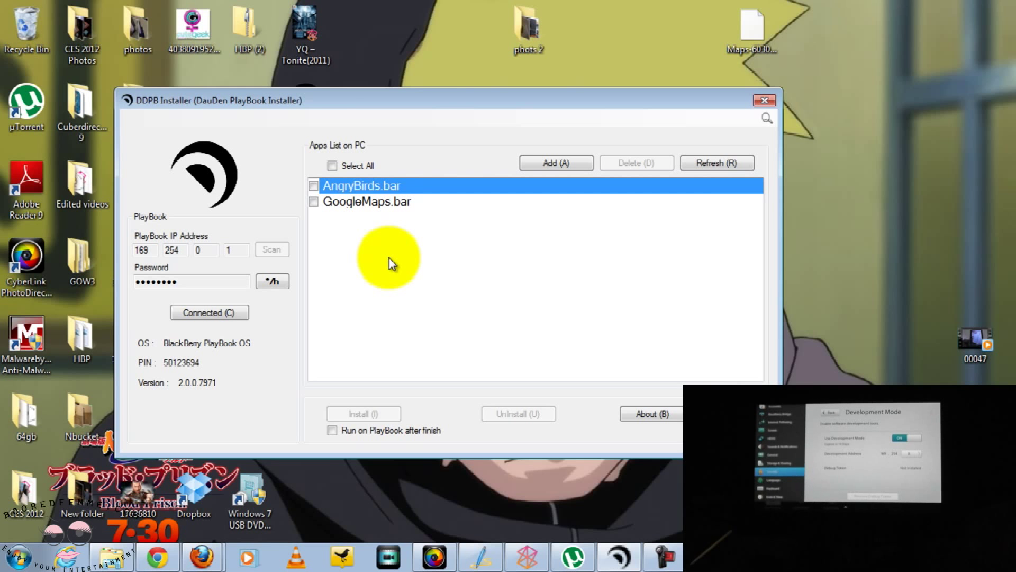
{"action": "mouse_move", "coordinate": [370, 265]}
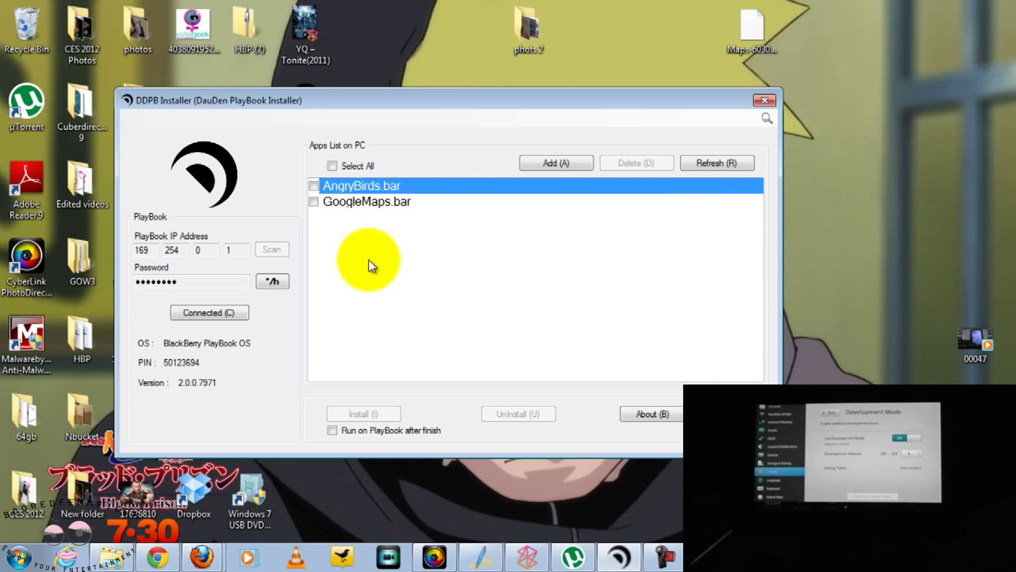
{"action": "mouse_move", "coordinate": [337, 230]}
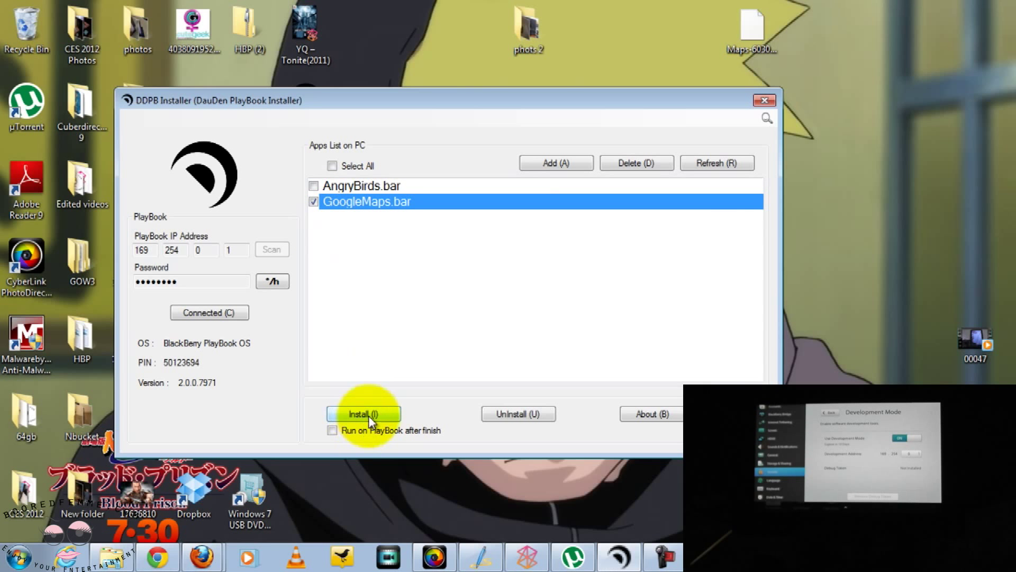
Step: Run Install for GoogleMaps.bar on the PlayBook and dismiss the OK report
{"action": "left_click", "coordinate": [363, 414]}
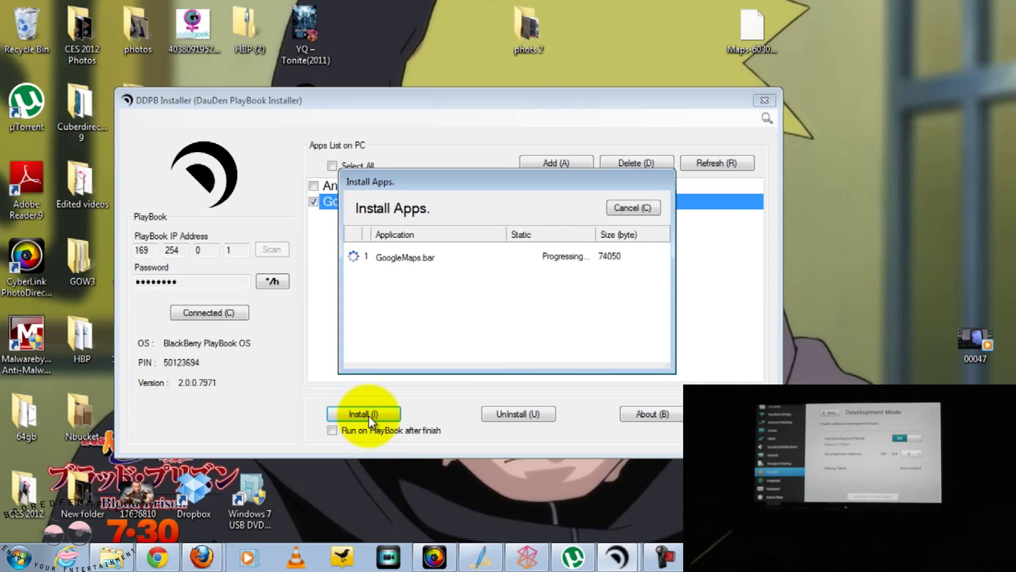
{"action": "mouse_move", "coordinate": [562, 270]}
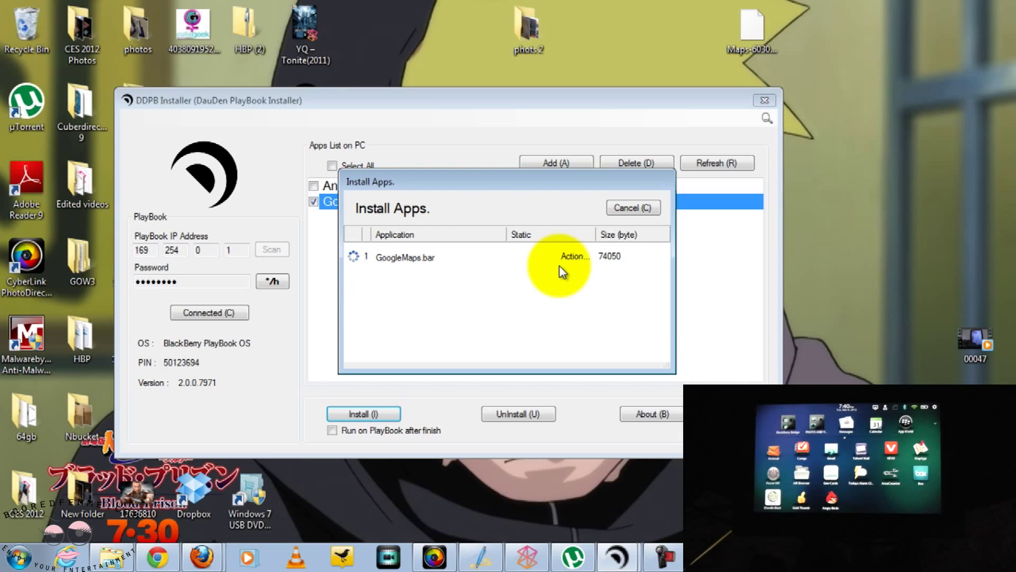
{"action": "mouse_move", "coordinate": [530, 283]}
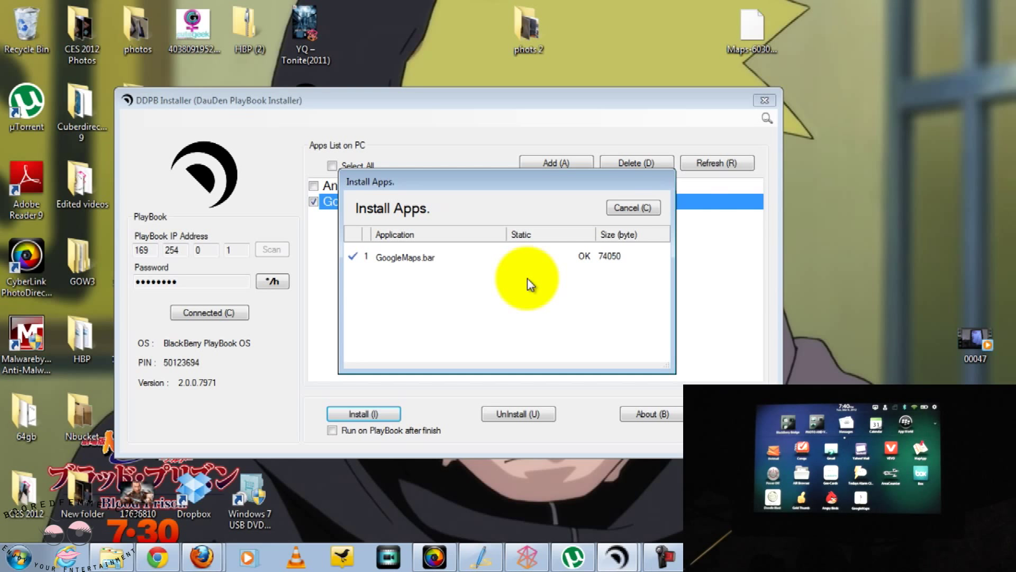
{"action": "mouse_move", "coordinate": [621, 216]}
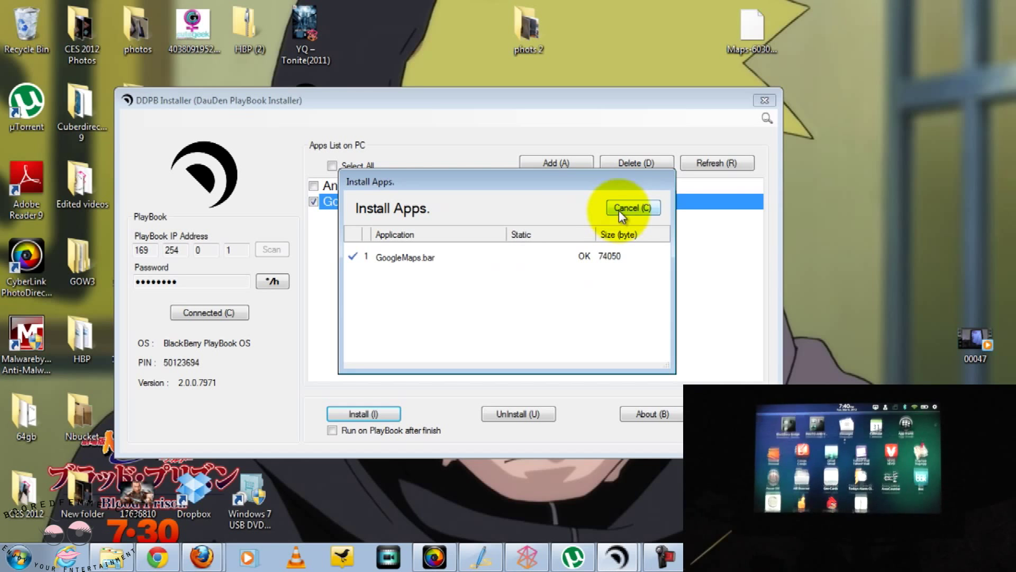
{"action": "left_click", "coordinate": [630, 208]}
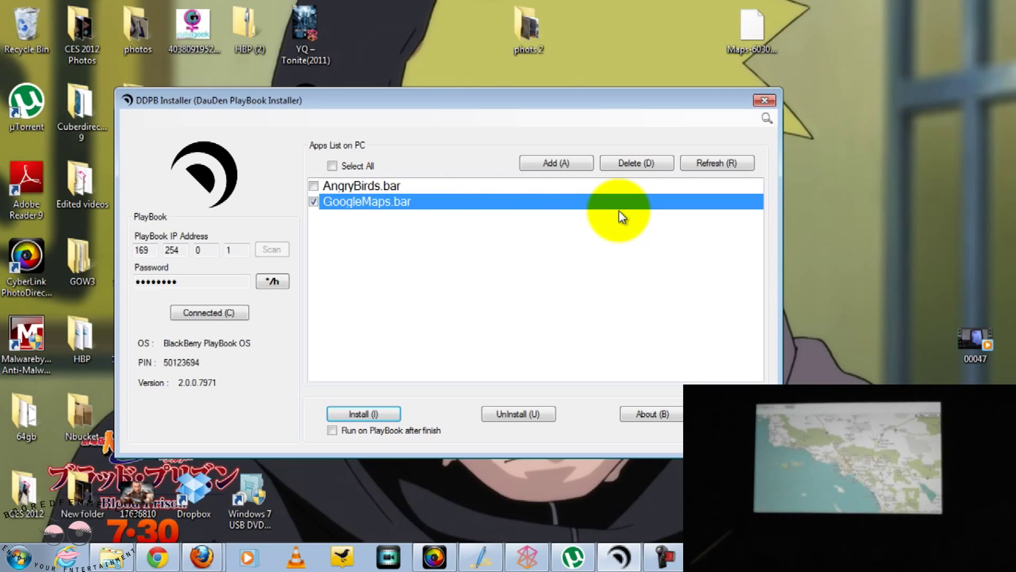
{"action": "mouse_move", "coordinate": [385, 232]}
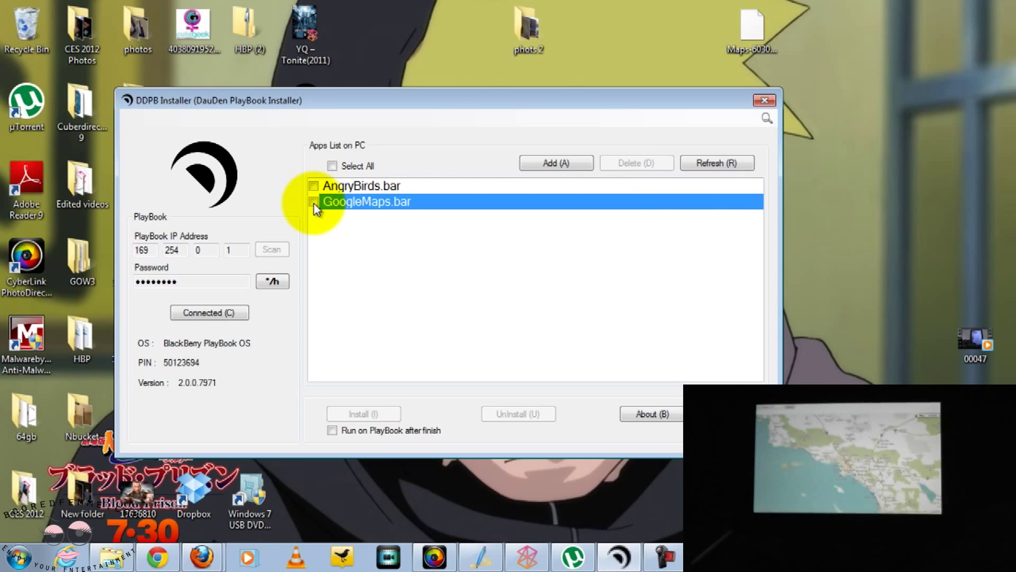
Step: Mark AngryBirds.bar as the only selected app in the list
{"action": "left_click", "coordinate": [313, 186]}
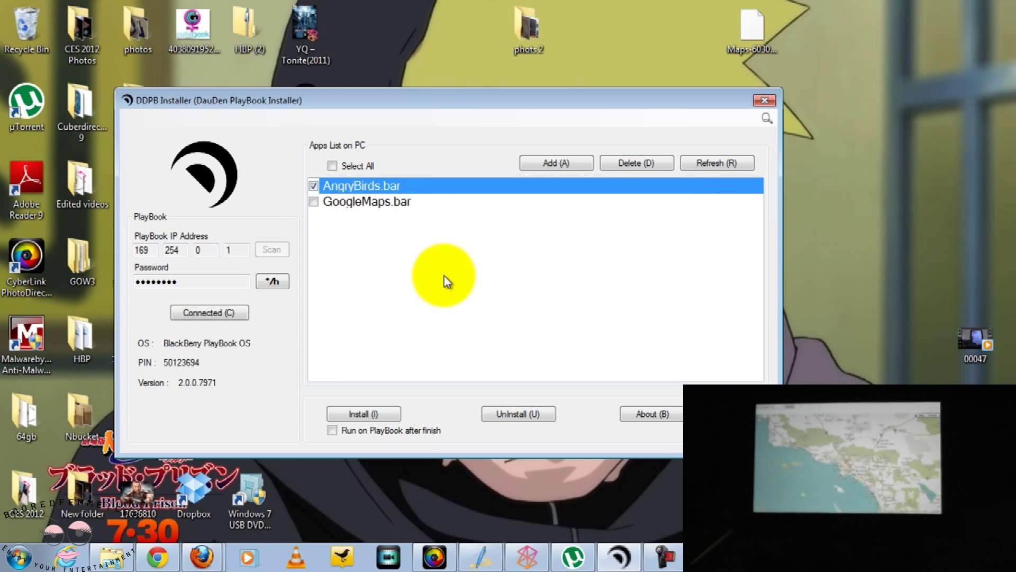
{"action": "mouse_move", "coordinate": [506, 404]}
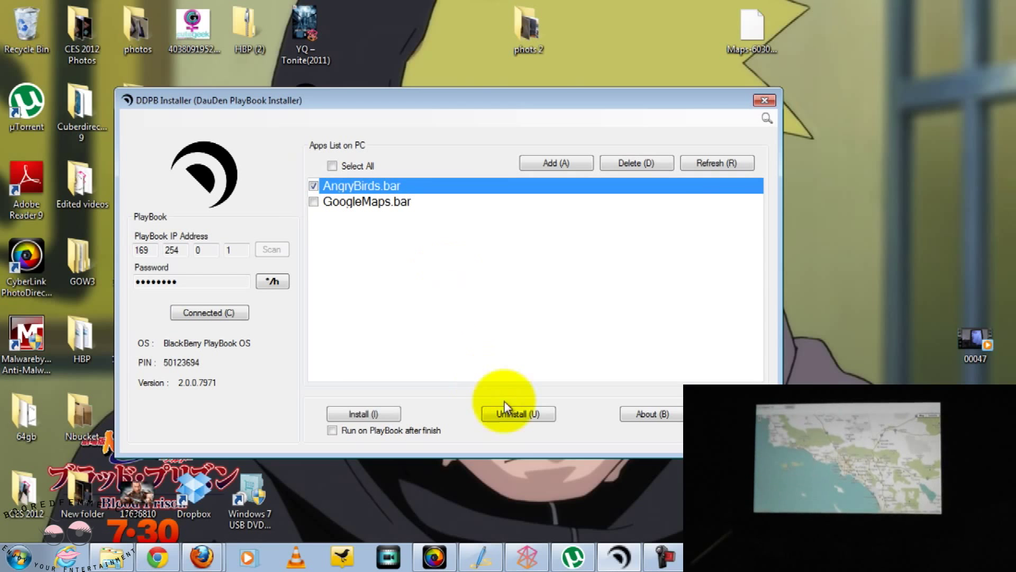
Step: Run Uninstall for AngryBirds.bar on the PlayBook until it reports OK
{"action": "left_click", "coordinate": [517, 414]}
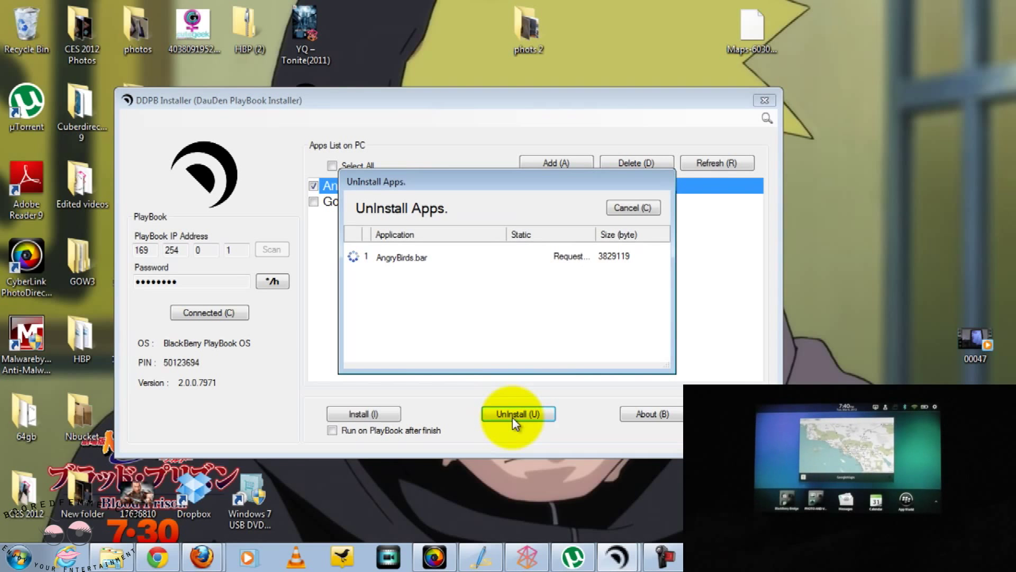
{"action": "left_click", "coordinate": [516, 414]}
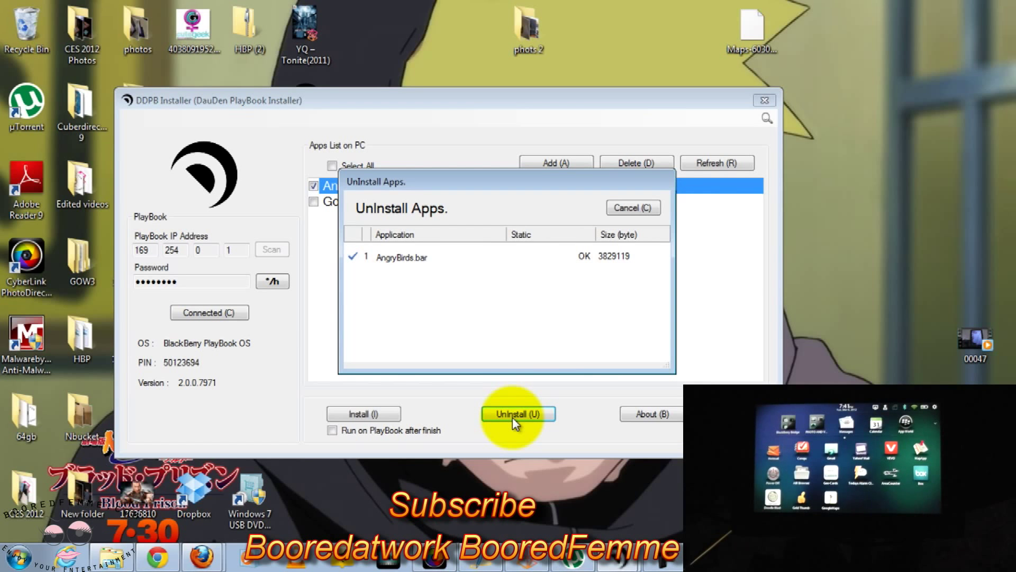